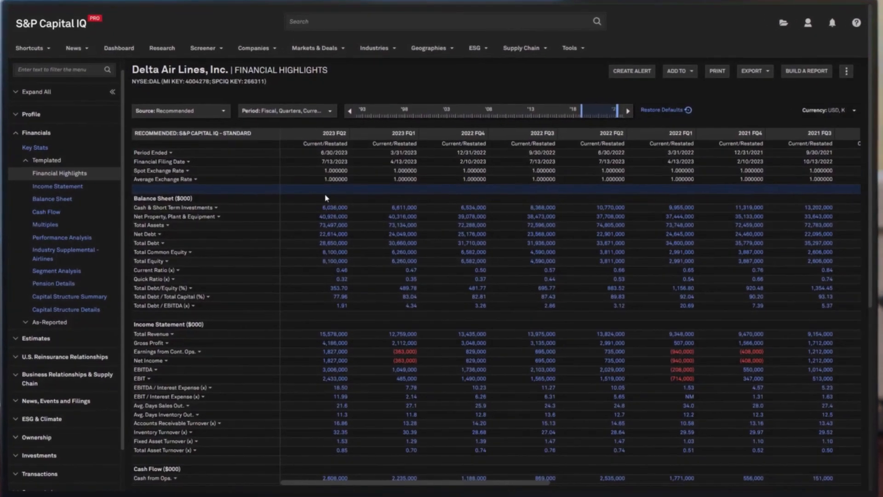
Show the source detail behind Delta's 2023 Q2 Cash & Short Term Investments value.
left_click(333, 207)
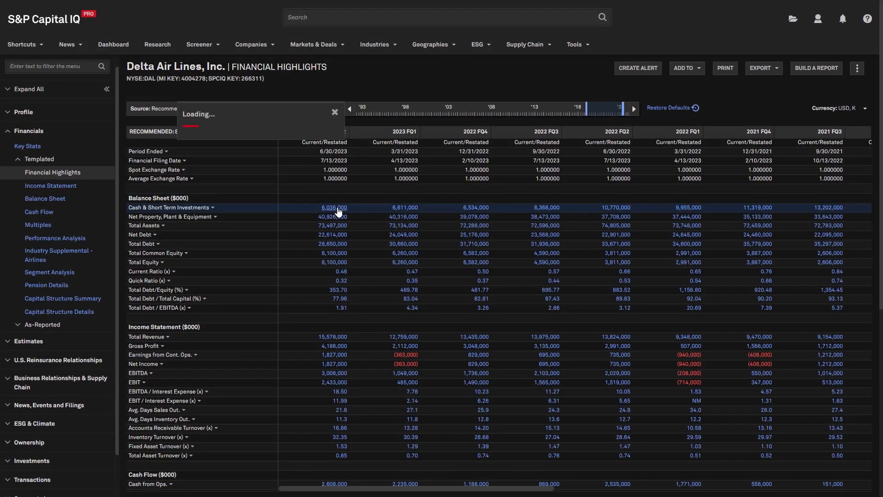
left_click(332, 207)
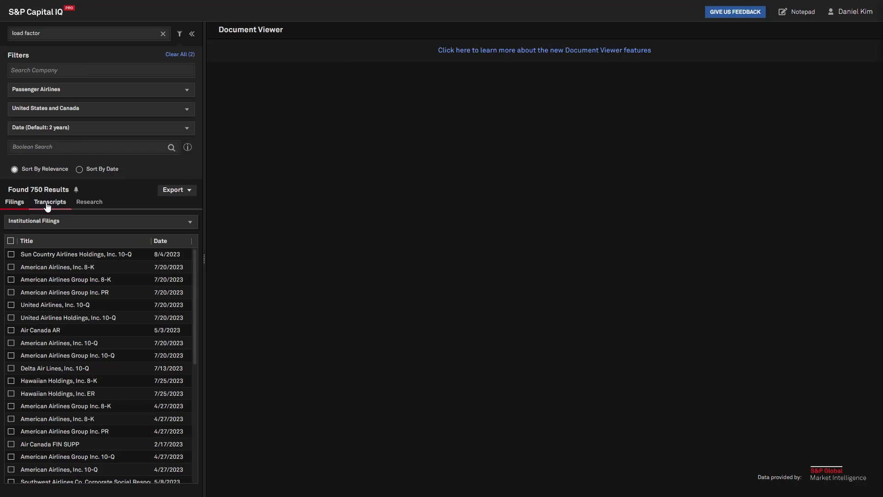
Switch the load factor search to Transcripts and bring up American Airlines' Q2 2023 earnings call.
left_click(50, 201)
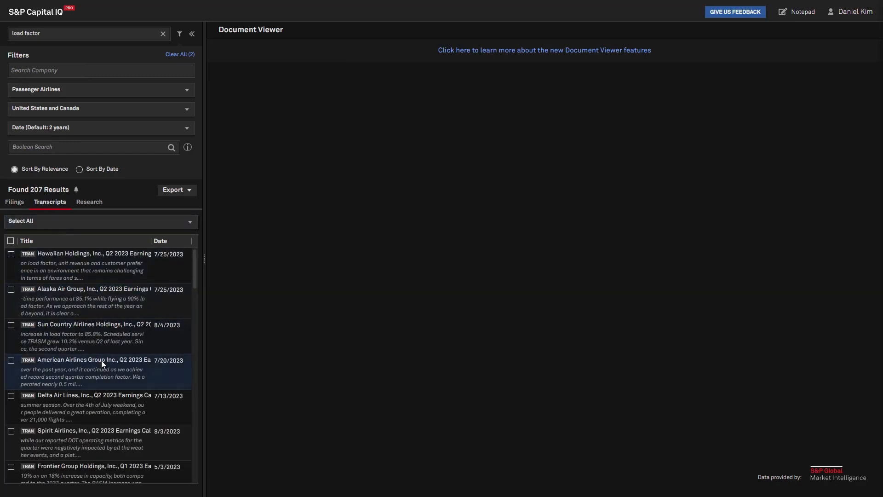
left_click(93, 360)
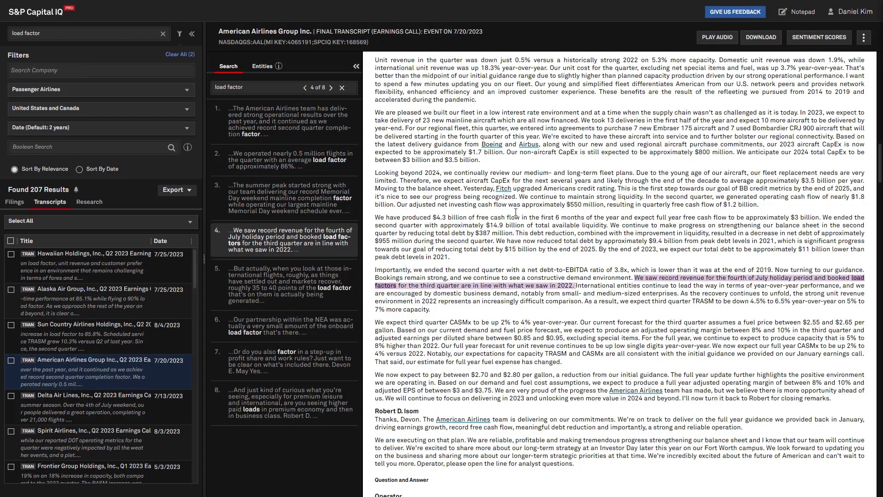
left_click(818, 37)
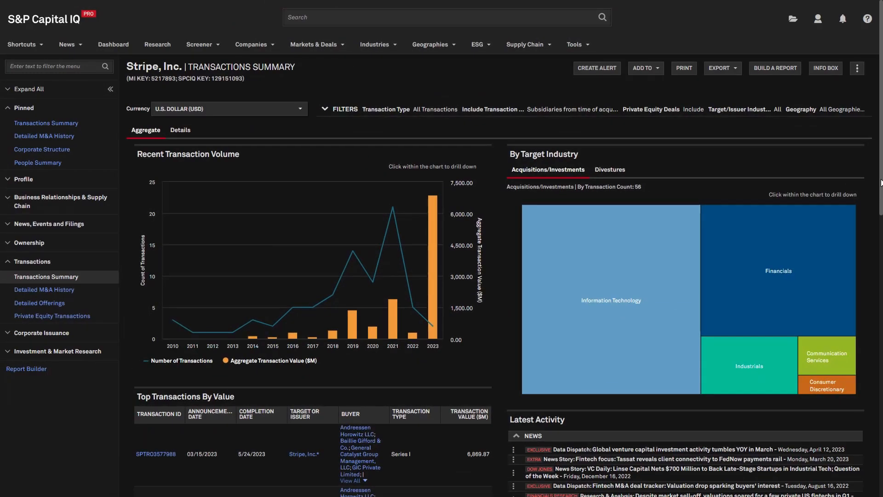
Trace the precedents of the 2025 Total Revenues growth cell (3.96) on Key_Stats.
scroll("down", 3)
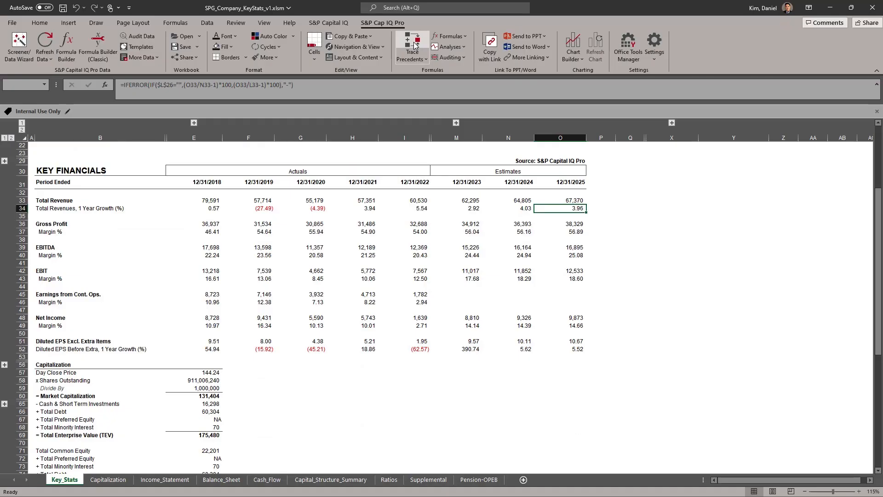
left_click(412, 43)
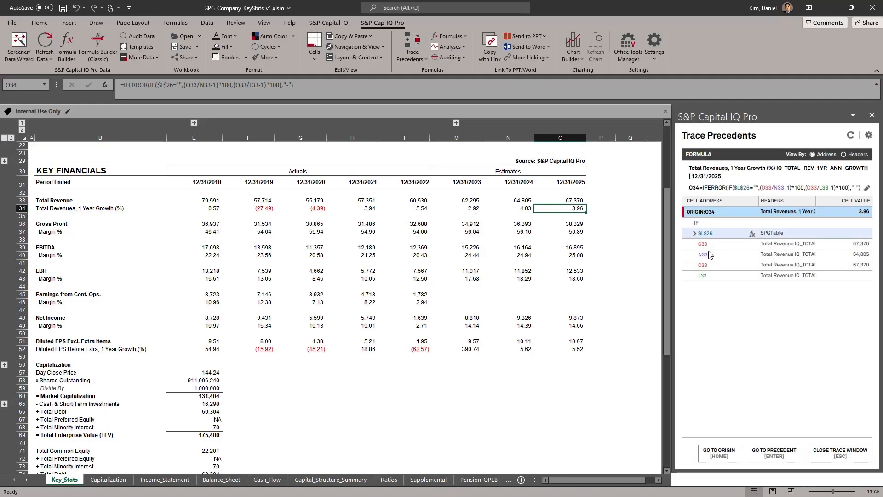